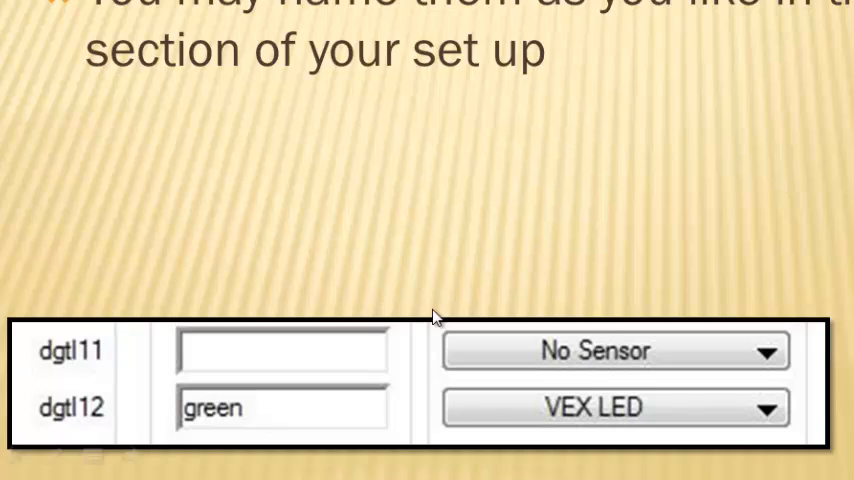
pyautogui.moveTo(528, 388)
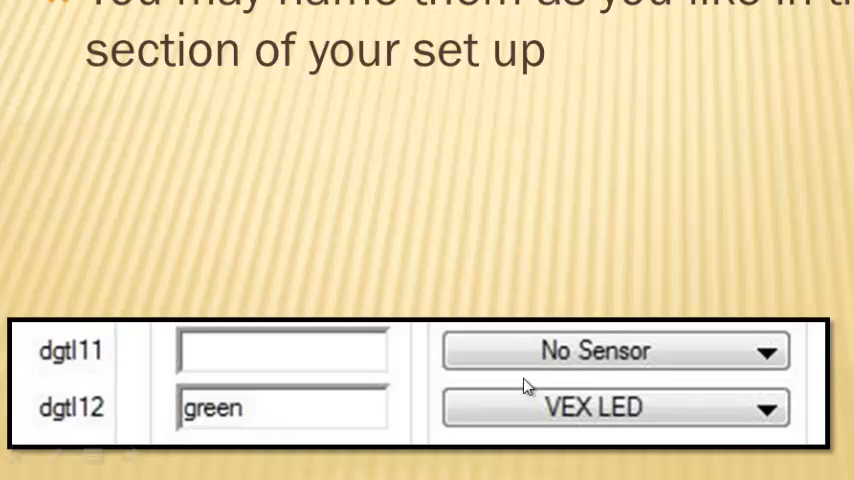
pyautogui.moveTo(785, 432)
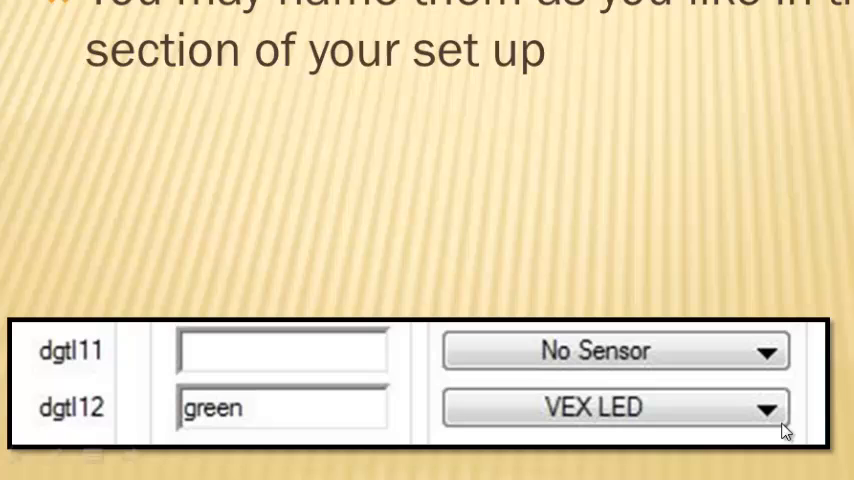